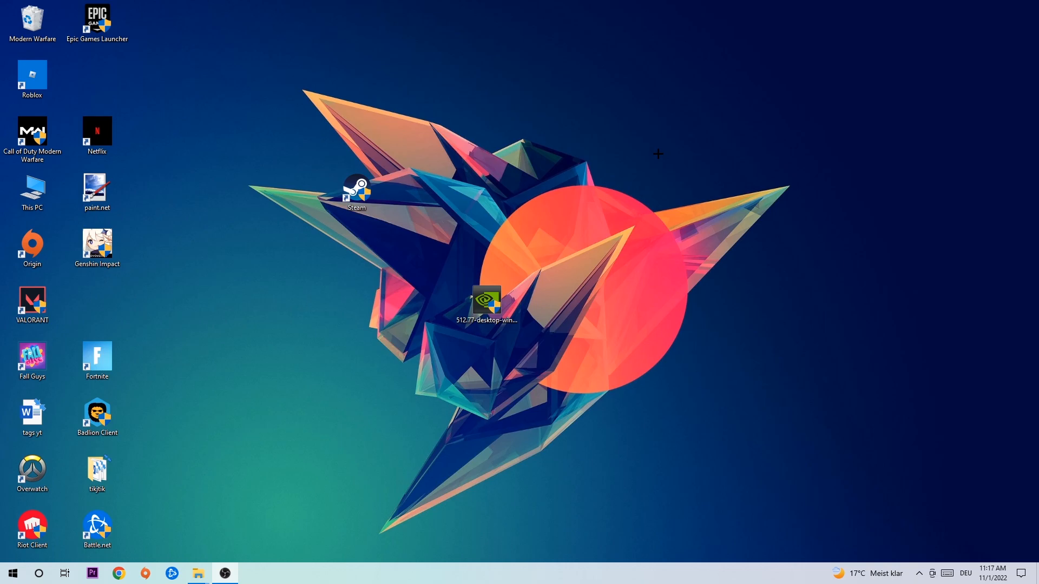
mouse_move(477, 225)
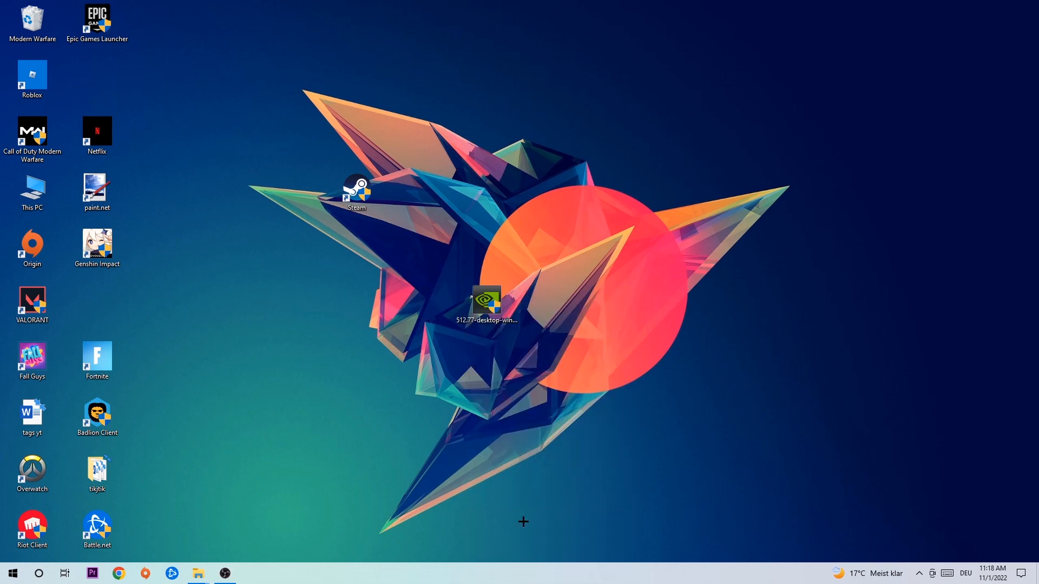
View running processes with CPU, memory, disk and GPU usage, then right-click a process row
left_click(251, 574)
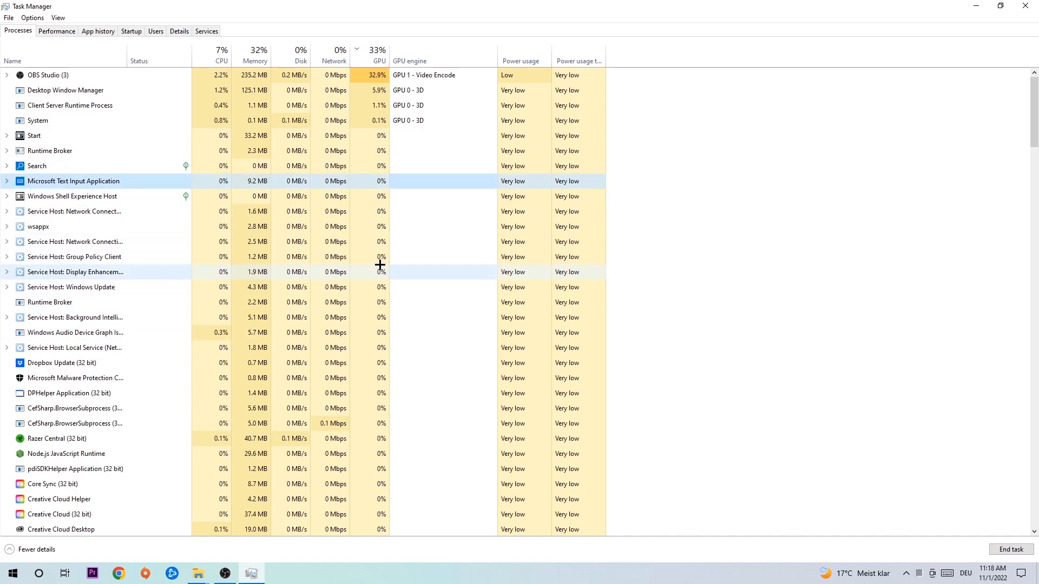
mouse_move(377, 266)
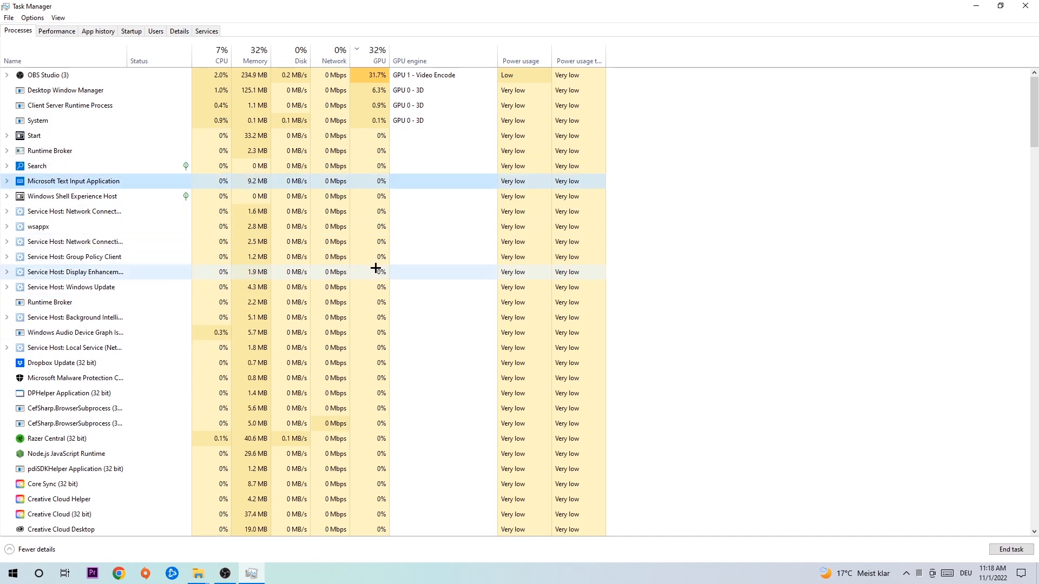
mouse_move(214, 211)
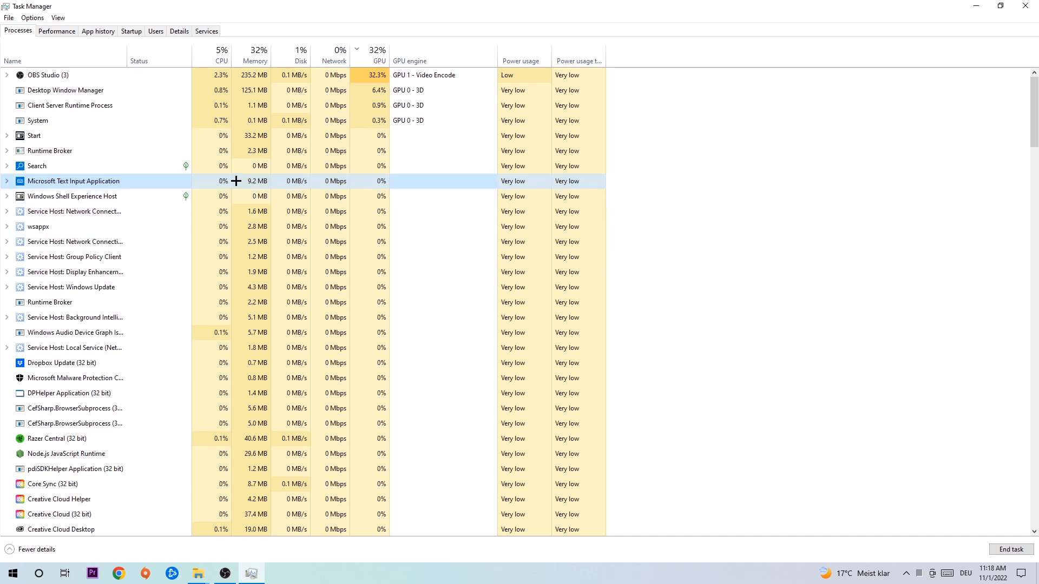
right_click(72, 180)
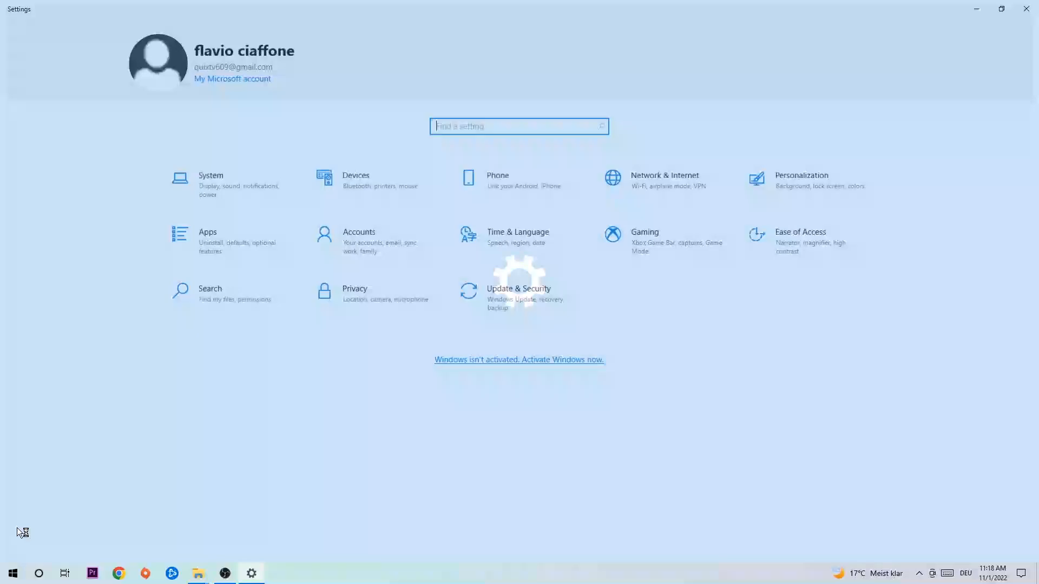
Show the Settings home page with all category tiles
left_click(518, 295)
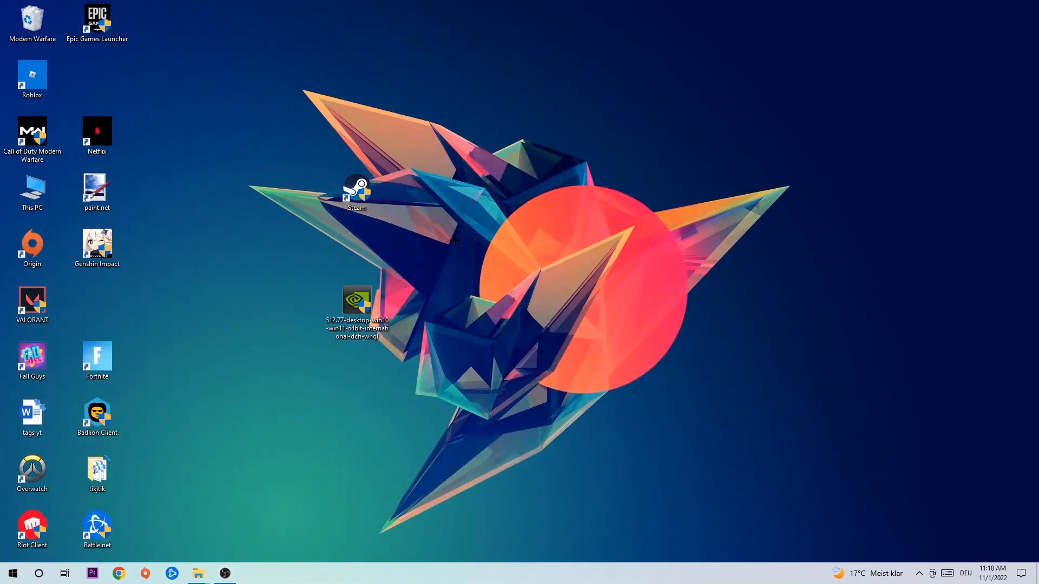
Move the NVIDIA driver file beside VALORANT and place the Steam shortcut on the orange circle
left_click_drag(356, 302, 485, 310)
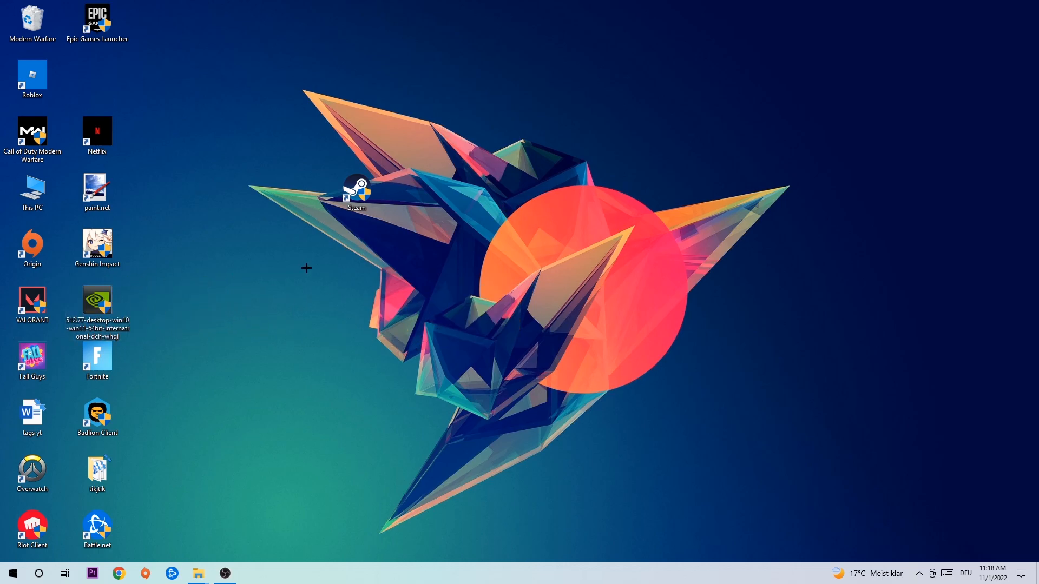
left_click_drag(356, 192, 550, 249)
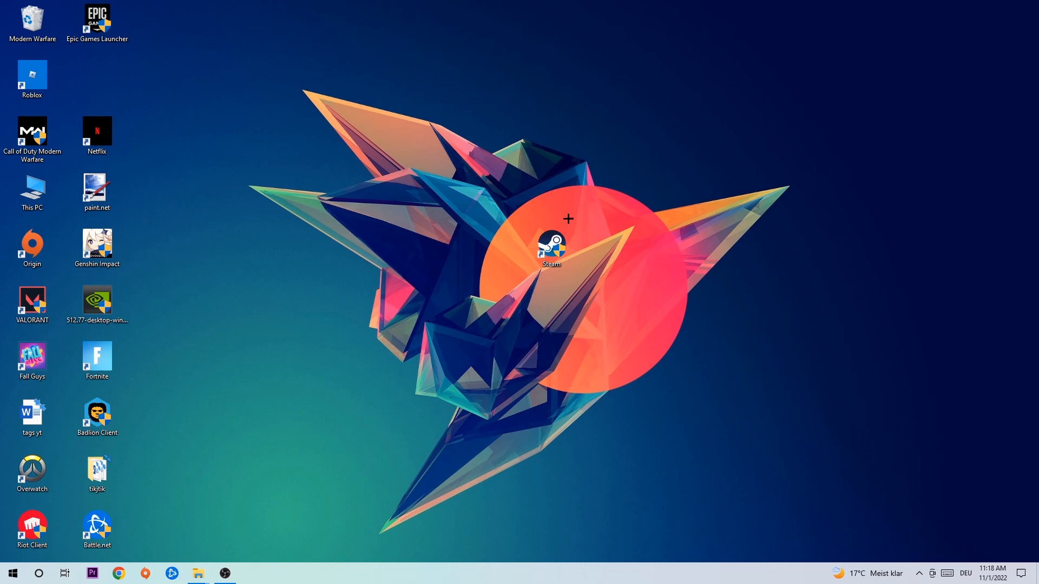
left_click_drag(551, 249, 615, 249)
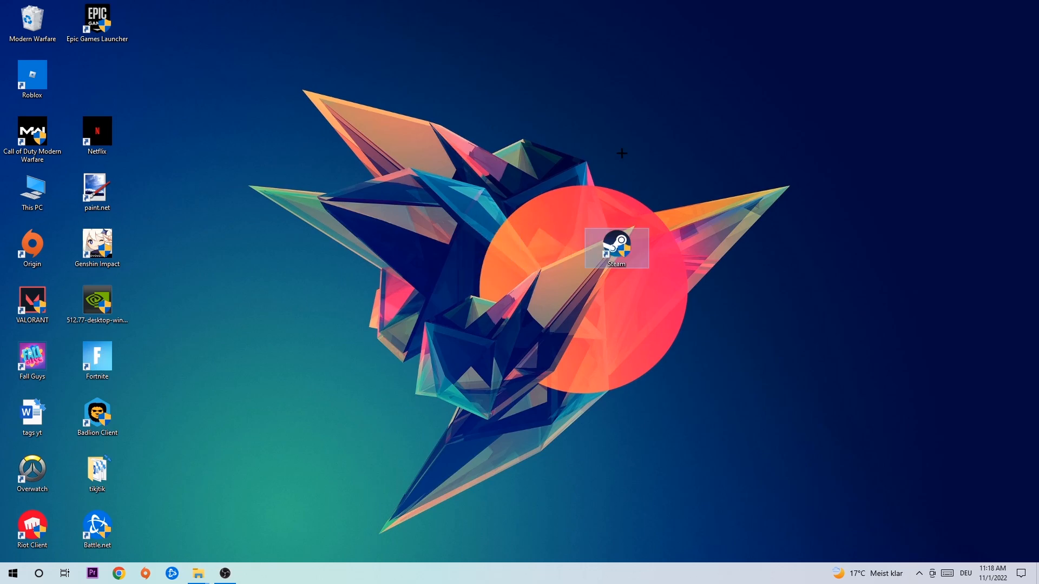
Bring up the Steam shortcut's Properties from its context menu
right_click(616, 248)
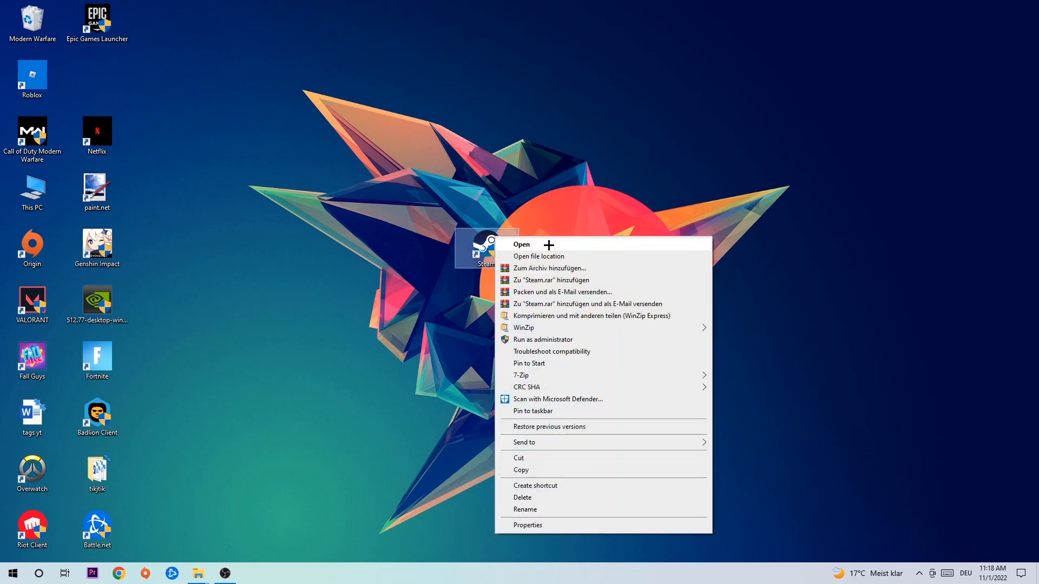
left_click(527, 525)
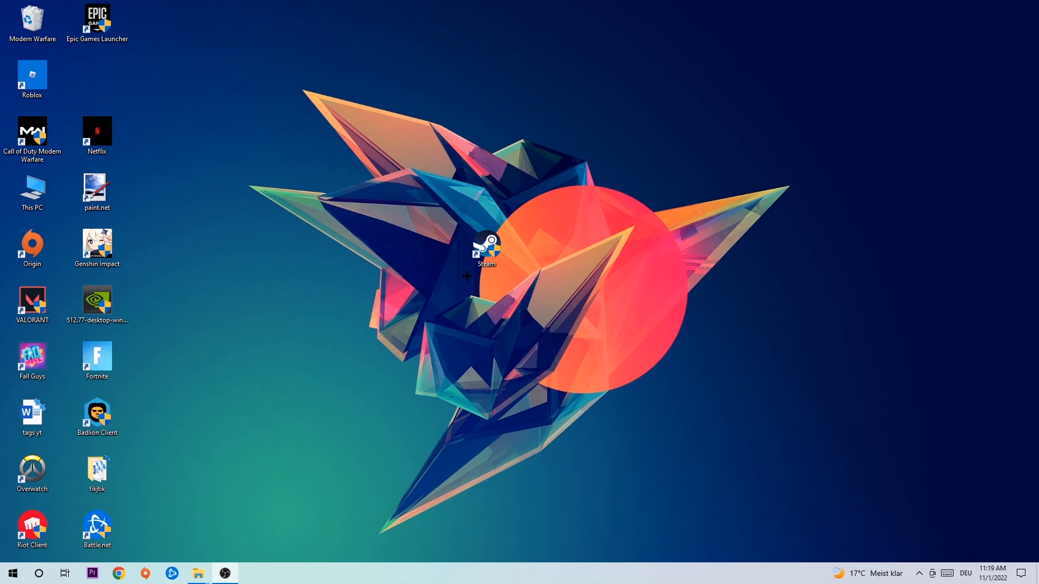
Move the Steam shortcut up above the orange circle on the wallpaper
left_click_drag(486, 250, 422, 136)
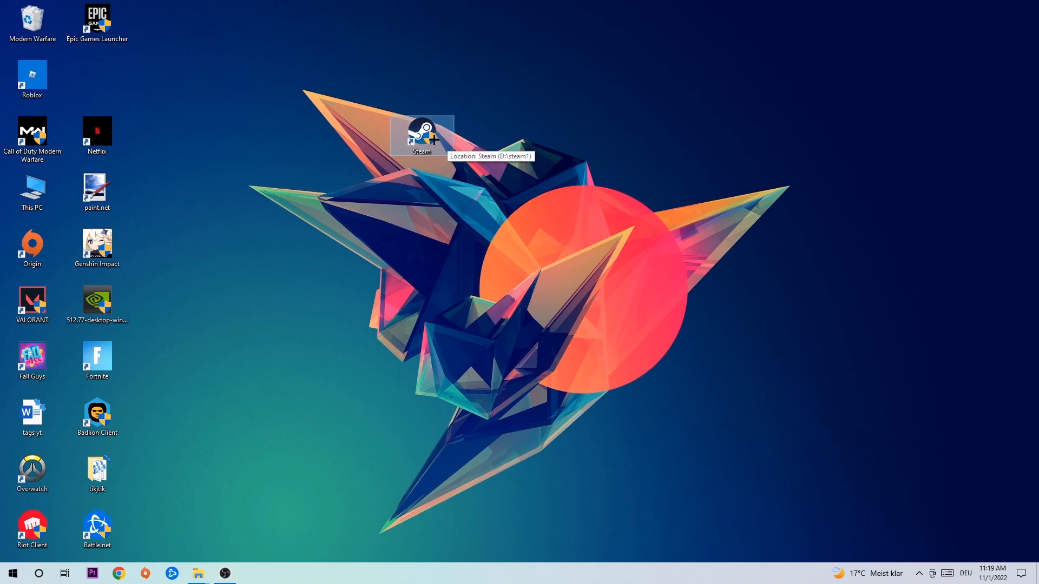